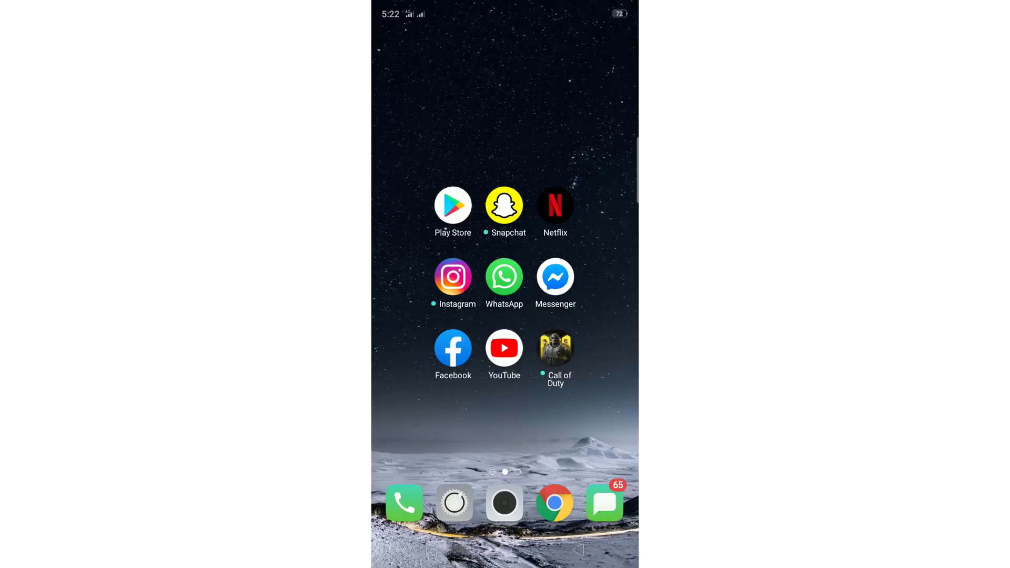
# Search the Play Store for "disk" to bring up DiskDigger suggestions.
pyautogui.click(453, 206)
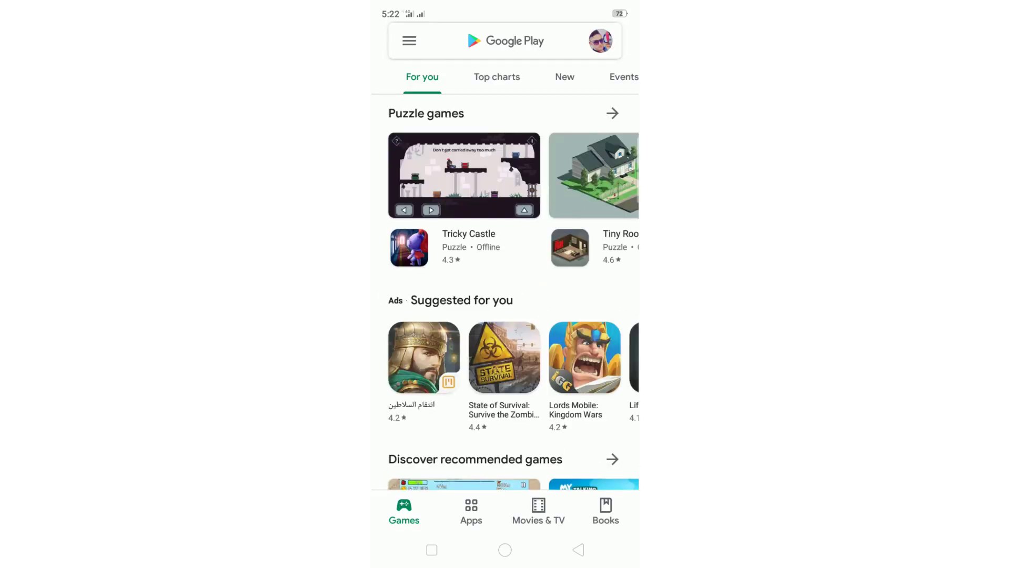
pyautogui.write('disk')
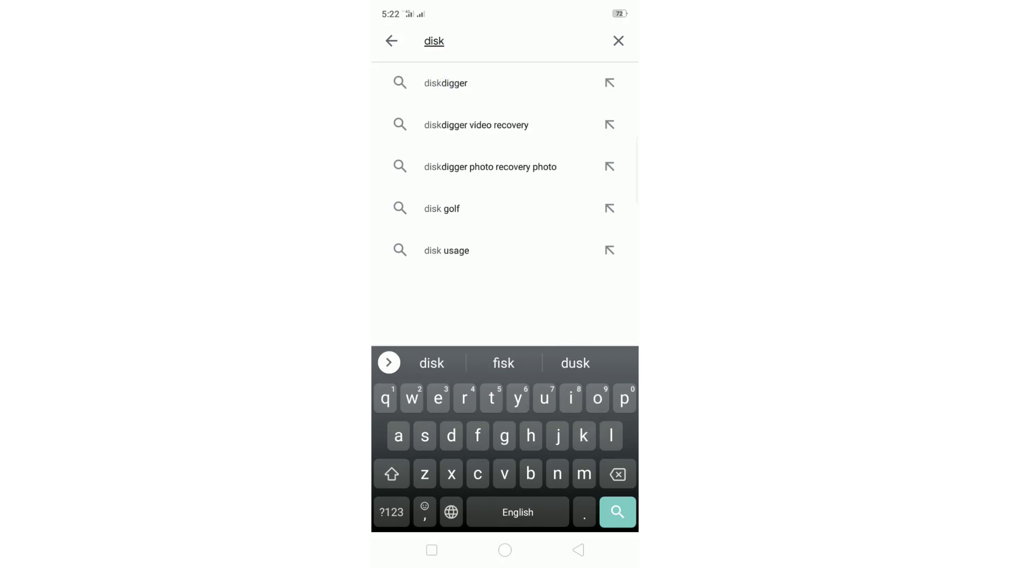
# Install DiskDigger photo recovery from its suggestion and return to the home screen.
pyautogui.click(446, 83)
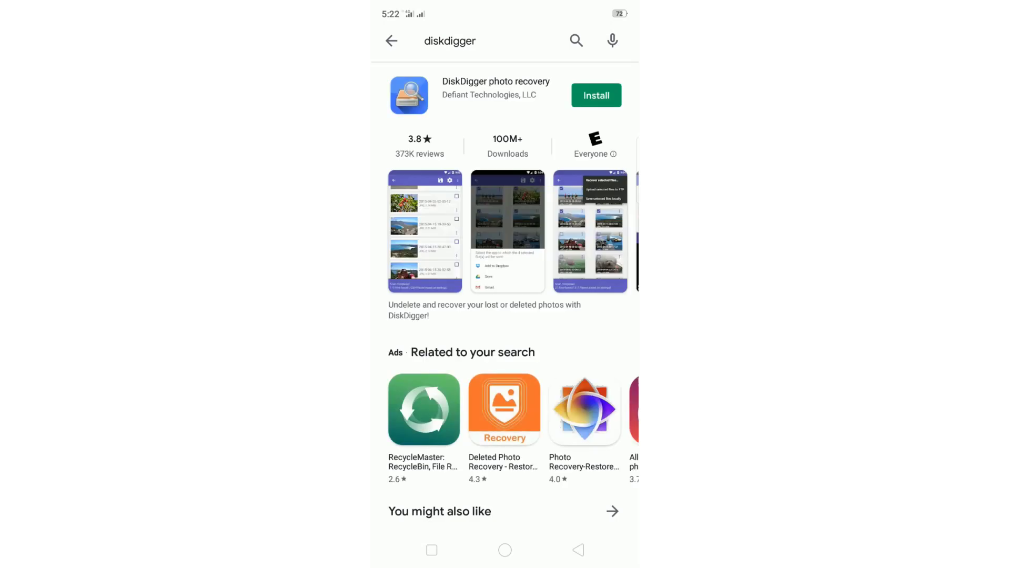
pyautogui.click(595, 95)
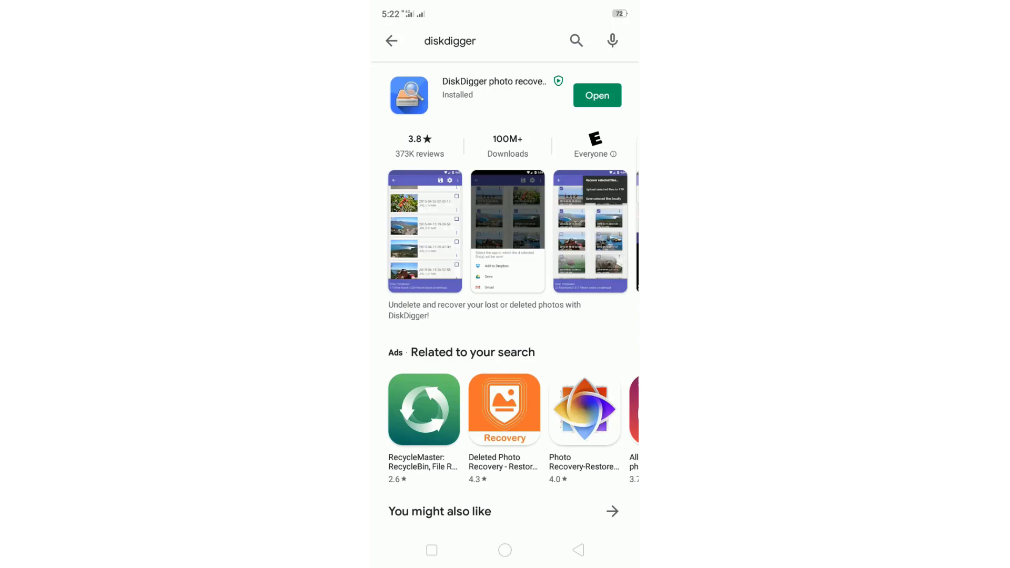
pyautogui.click(505, 551)
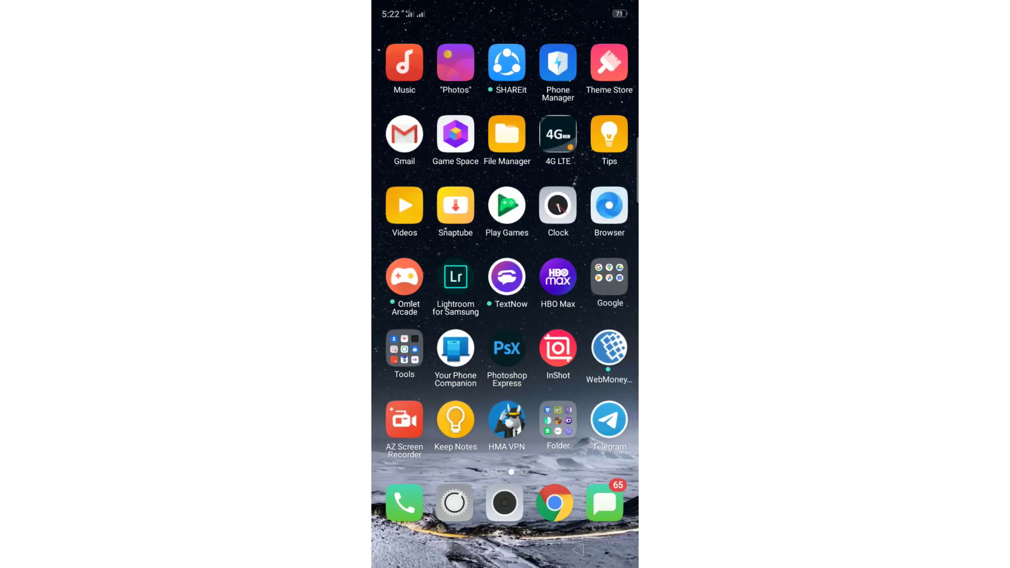
# Confirm in File Manager that Pictures and DCIM Screenshots hold no photos, then leave it.
pyautogui.click(507, 134)
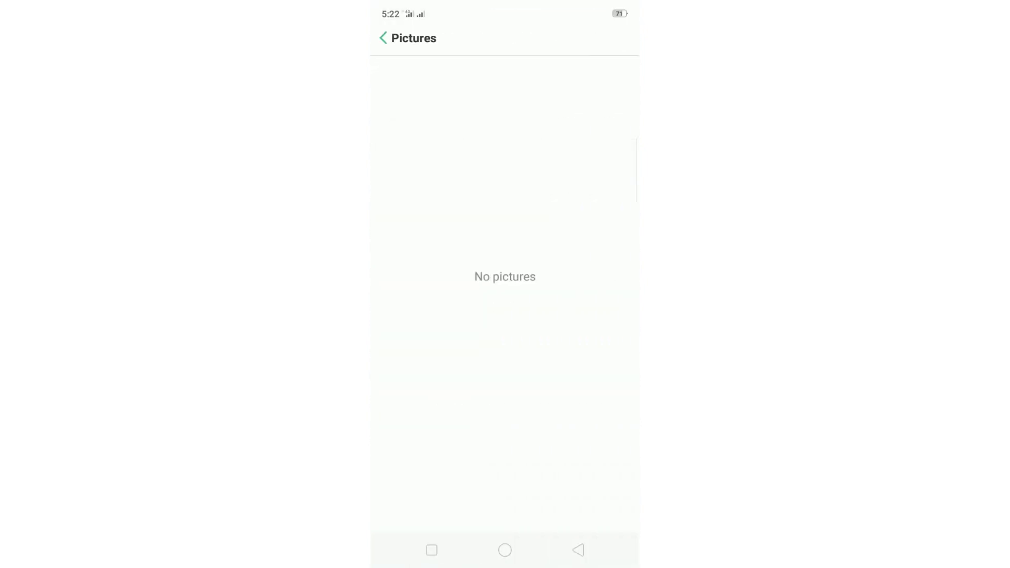
pyautogui.click(383, 37)
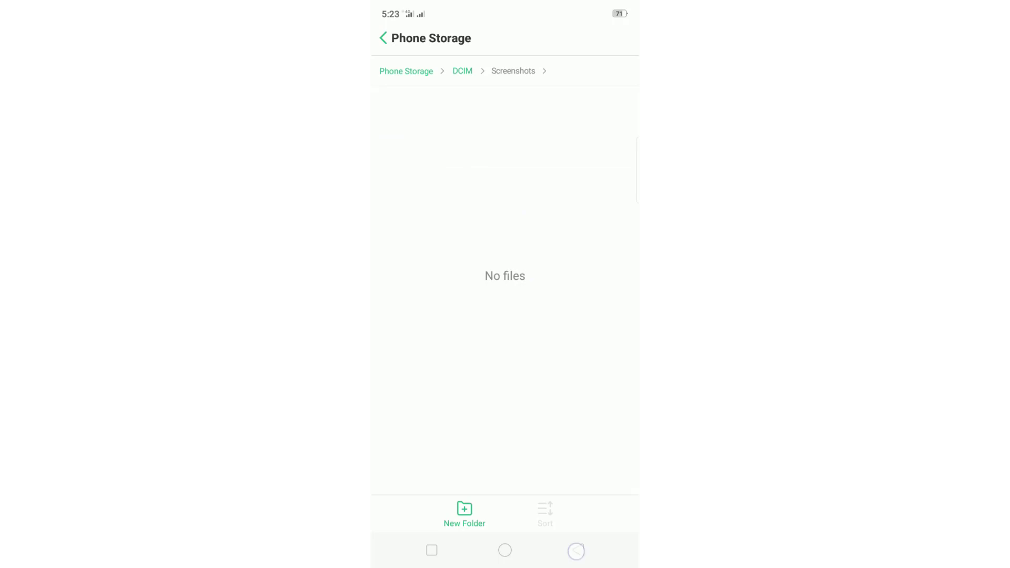
pyautogui.click(384, 37)
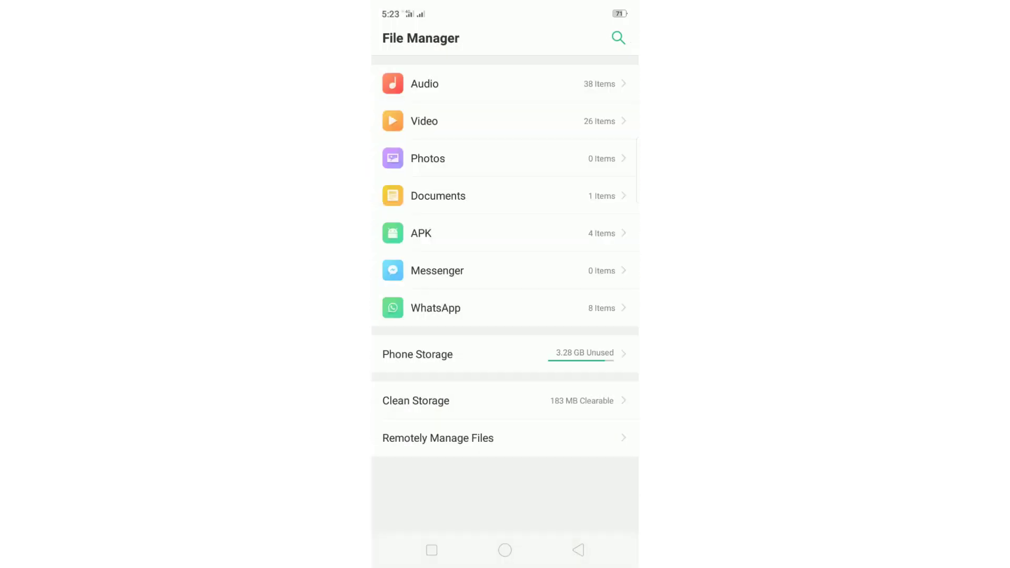
pyautogui.click(505, 550)
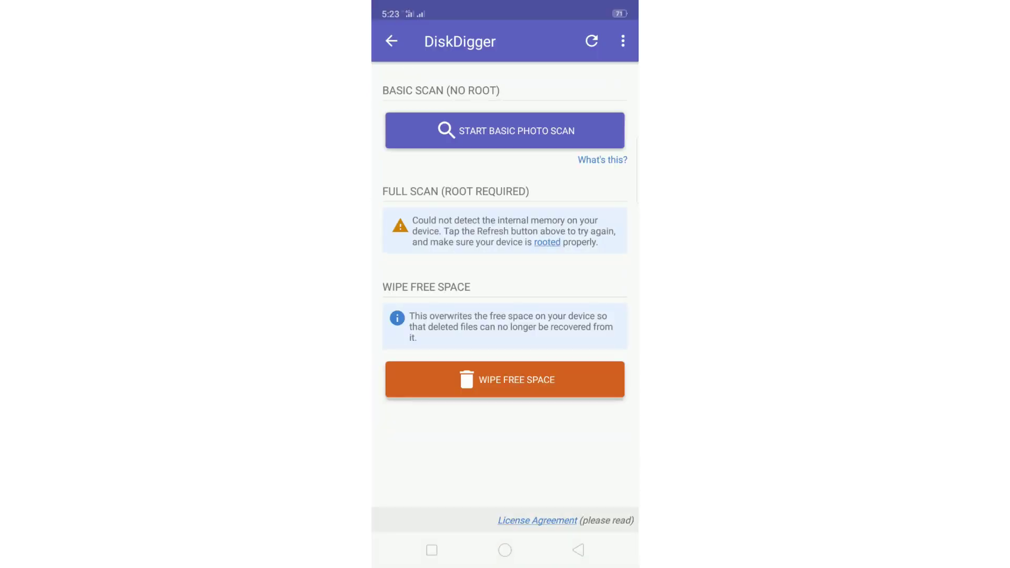
# Start a basic photo scan with photo and media access allowed.
pyautogui.click(505, 130)
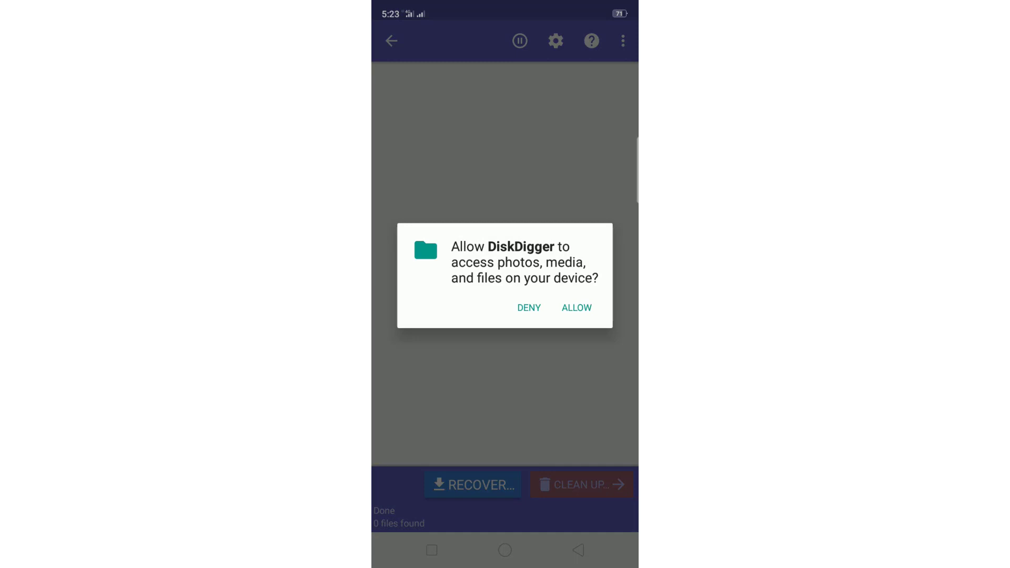
pyautogui.click(576, 308)
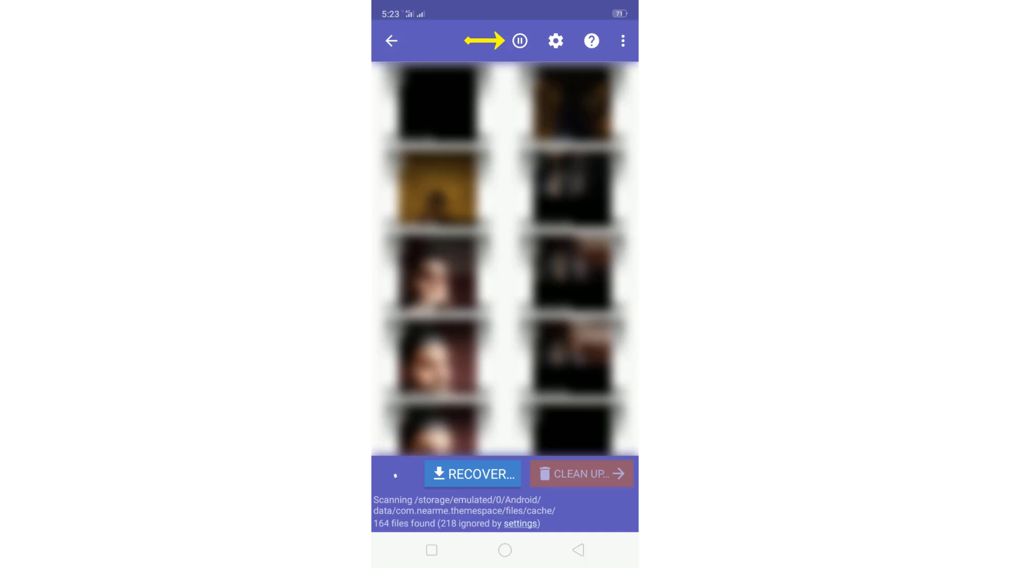
# Browse the scan results and pause the scan at 1718 found files.
pyautogui.scroll(-3)
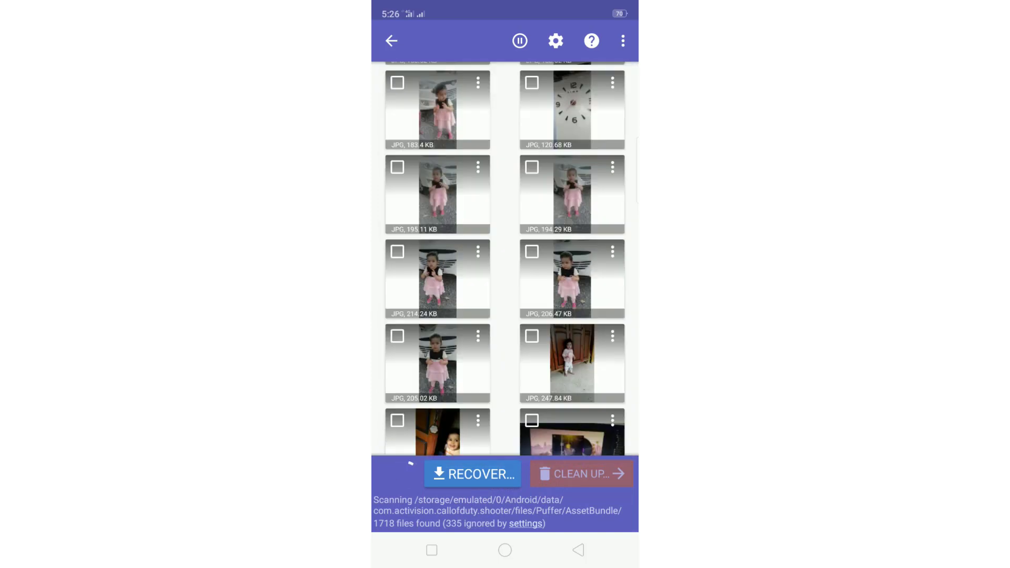
pyautogui.click(520, 41)
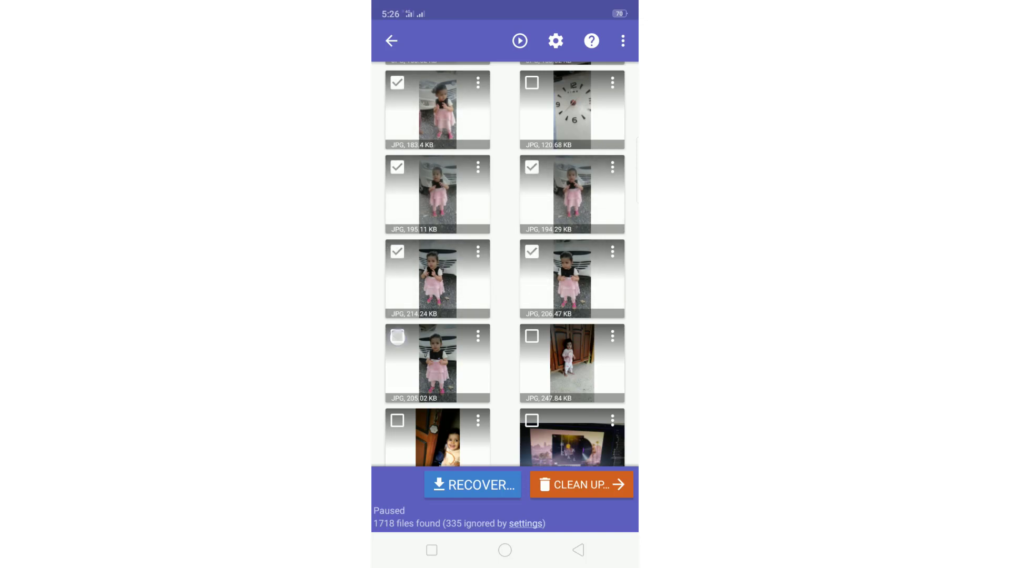
# Mark the remaining photos to total seven and start recovering them.
pyautogui.click(397, 336)
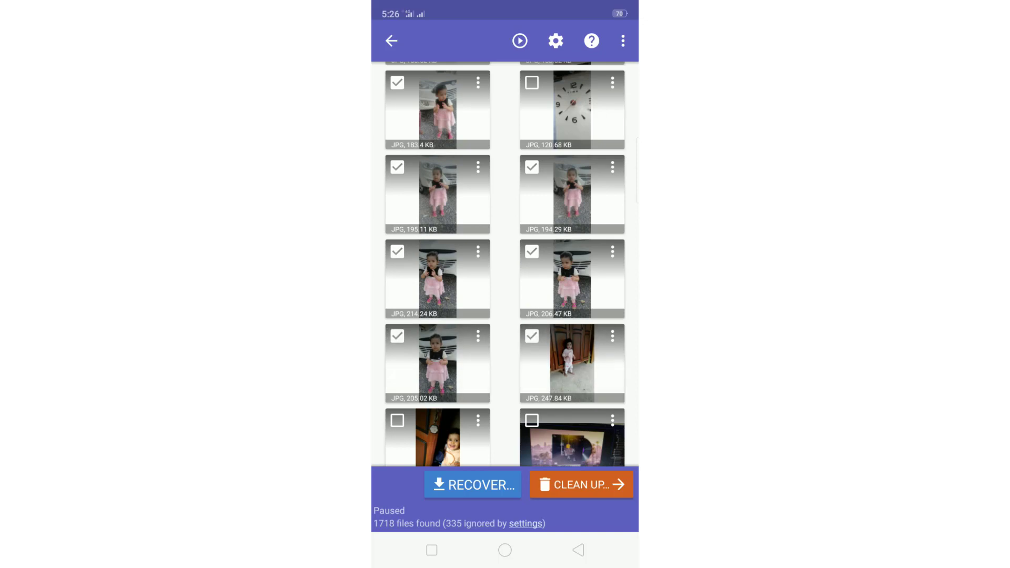
pyautogui.click(473, 485)
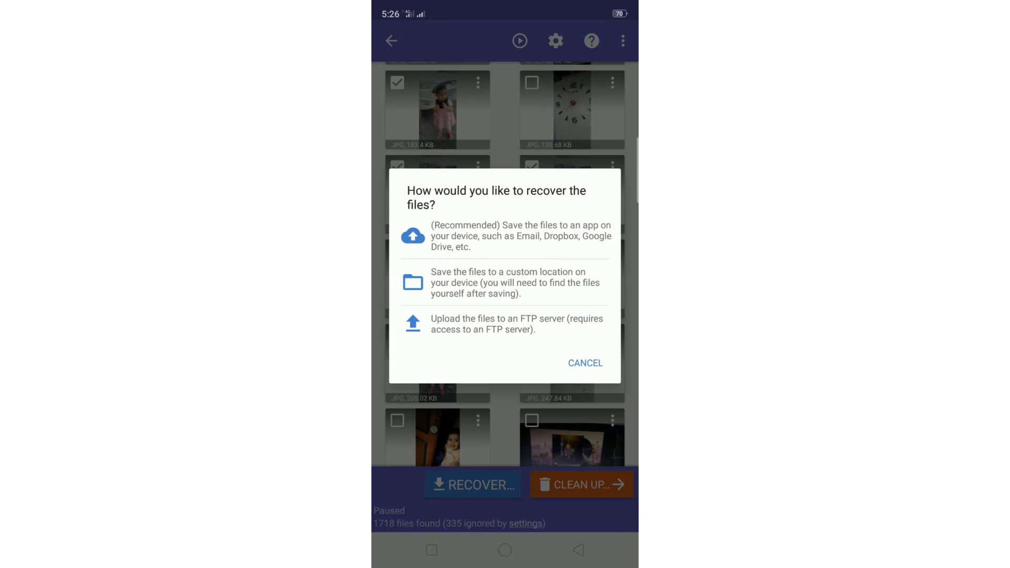
# Save the seven photos to a custom location in the phone's DCIM folder, declining the Pro offer.
pyautogui.click(584, 363)
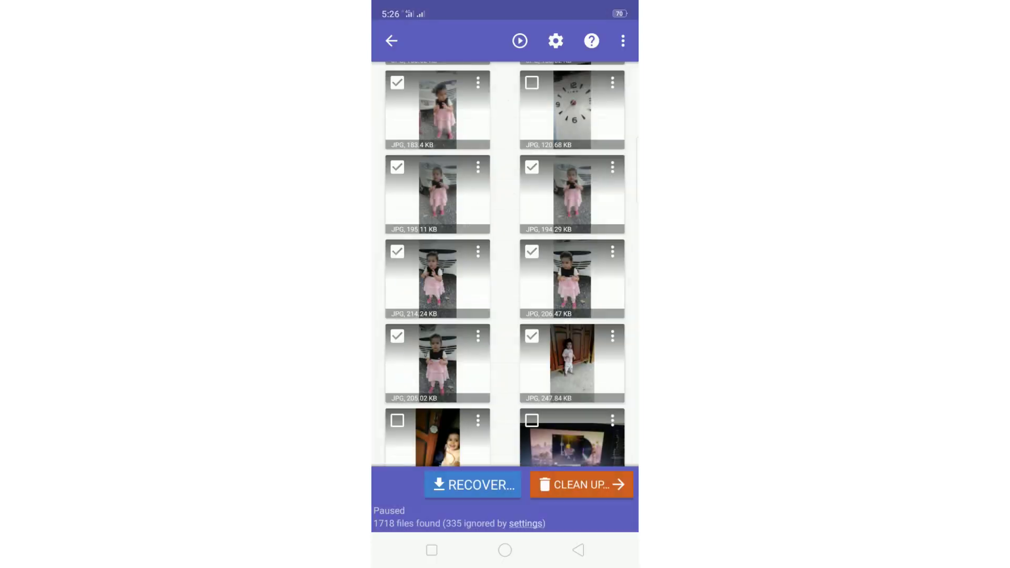
pyautogui.click(473, 485)
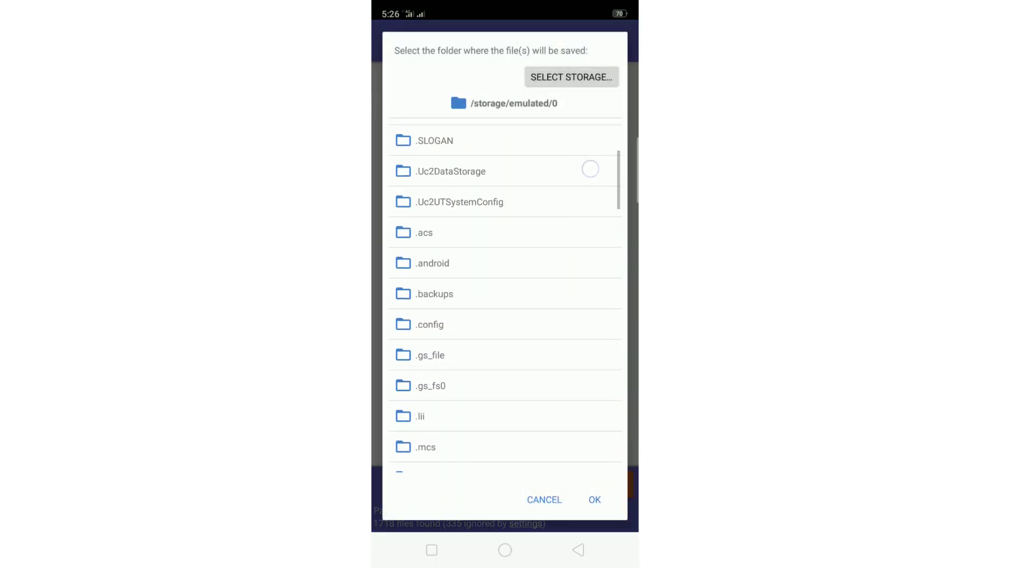
pyautogui.scroll(-3)
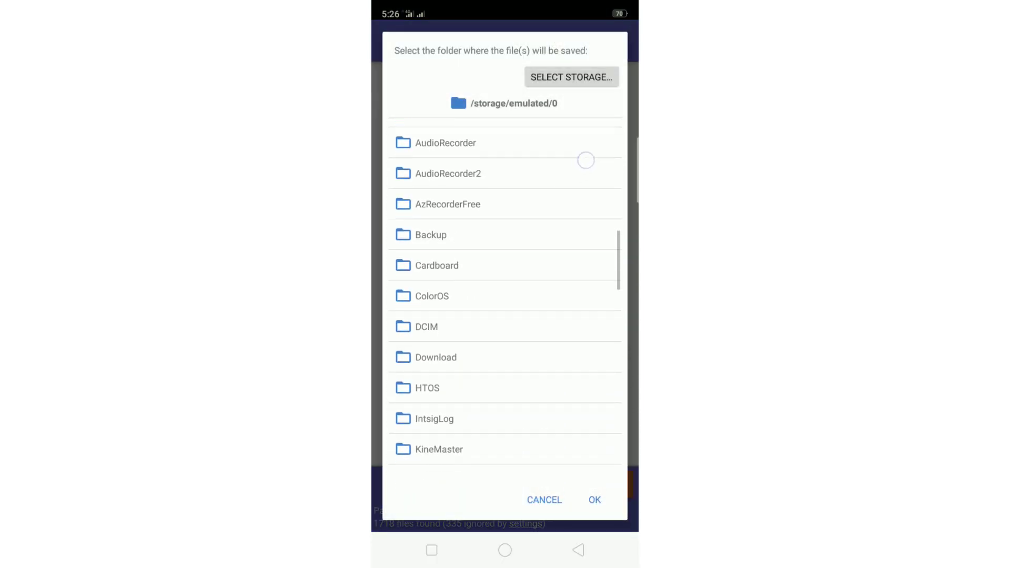
pyautogui.click(425, 326)
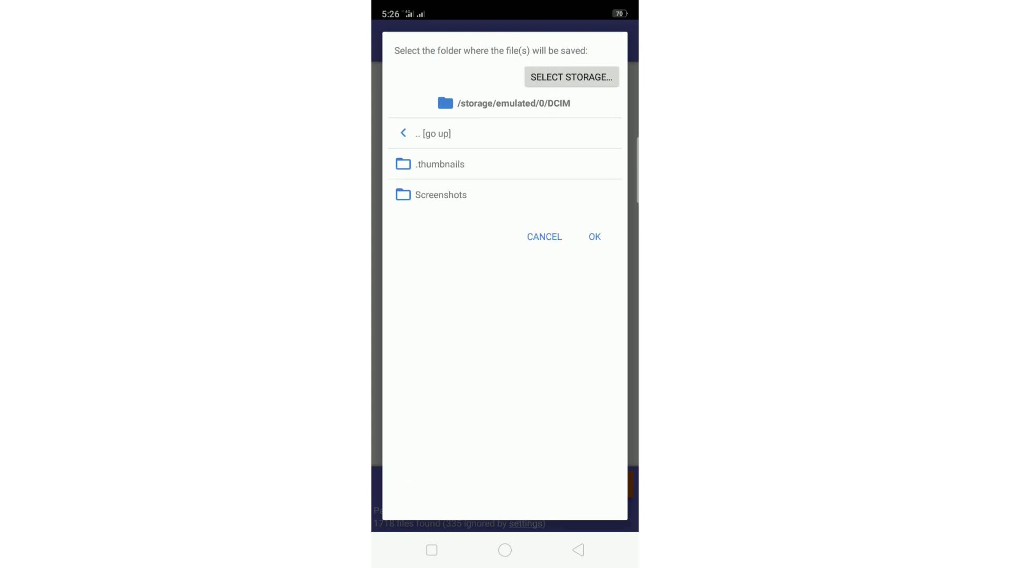
pyautogui.click(594, 236)
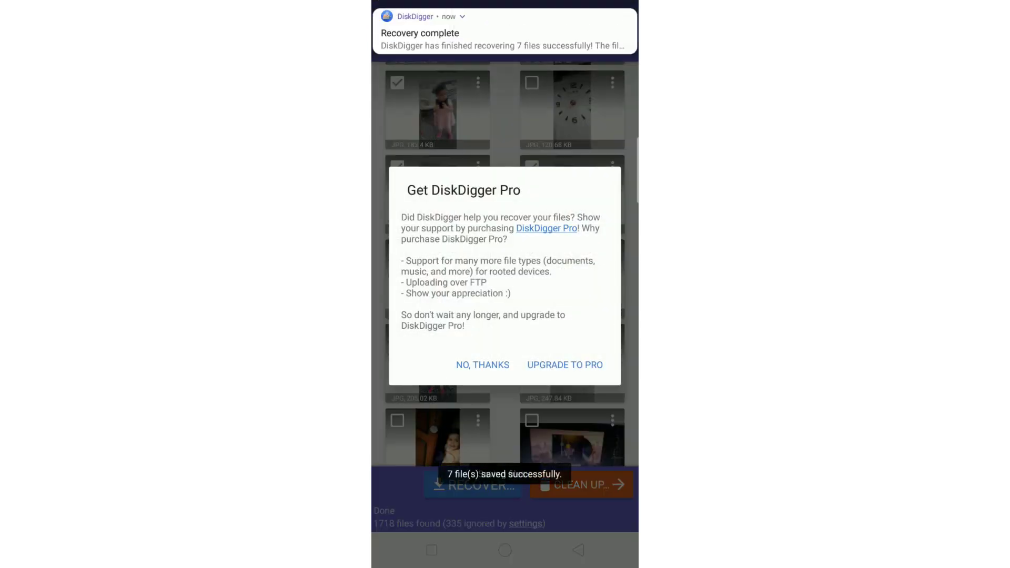
pyautogui.click(483, 364)
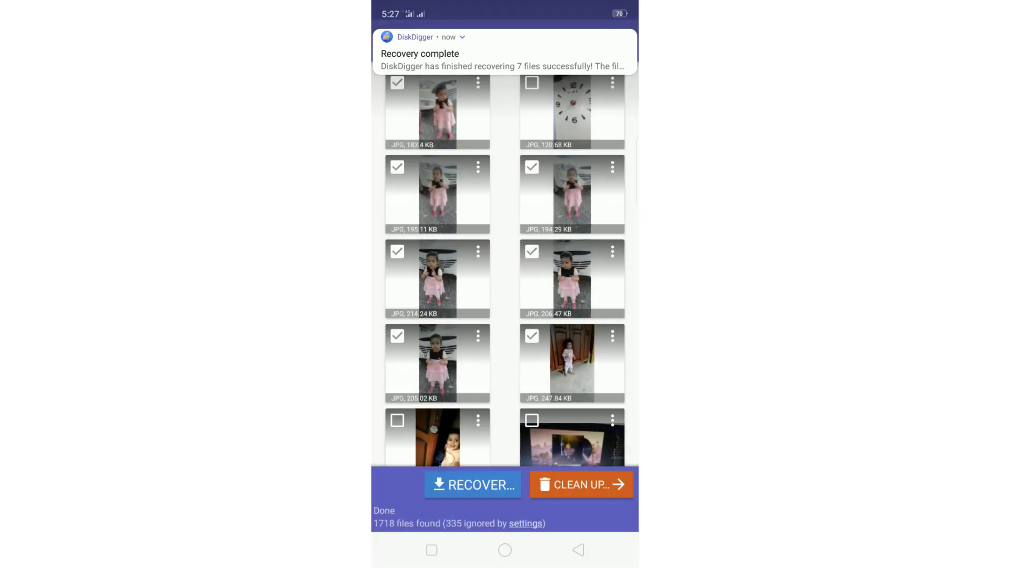
# Return to the home screen and reopen File Manager to check the recovered photos.
pyautogui.click(504, 550)
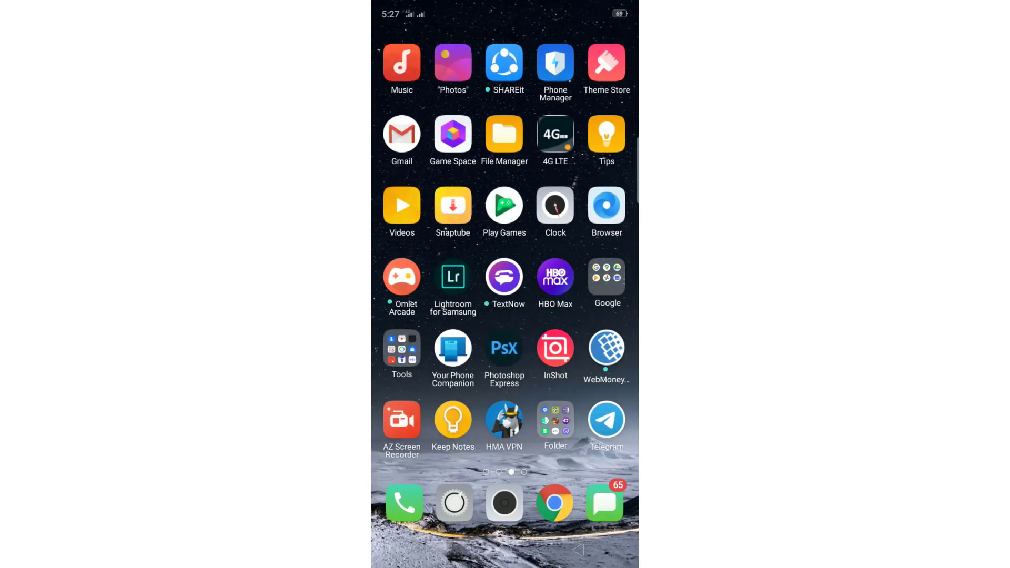
pyautogui.click(505, 136)
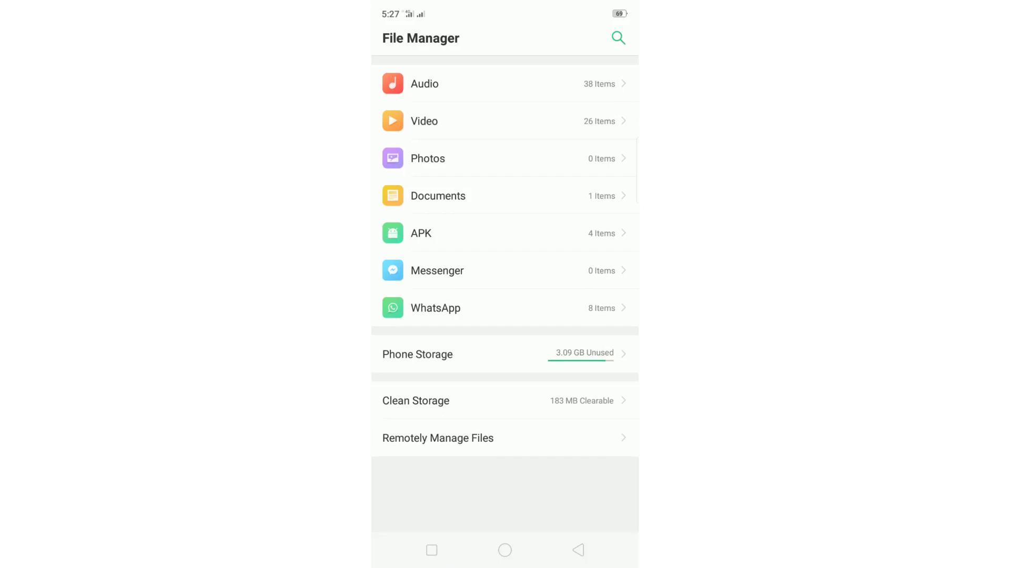